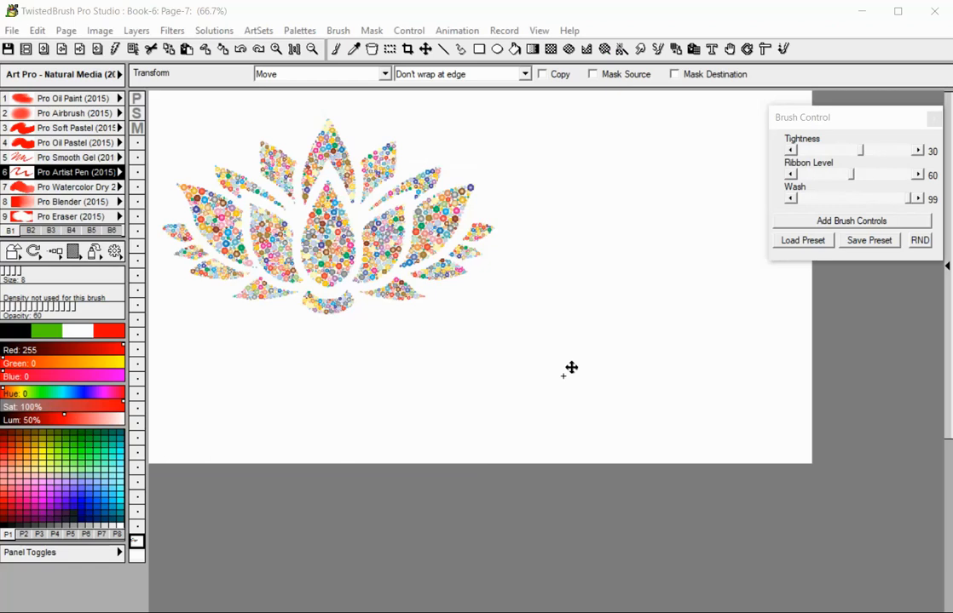
mouse_move(218, 169)
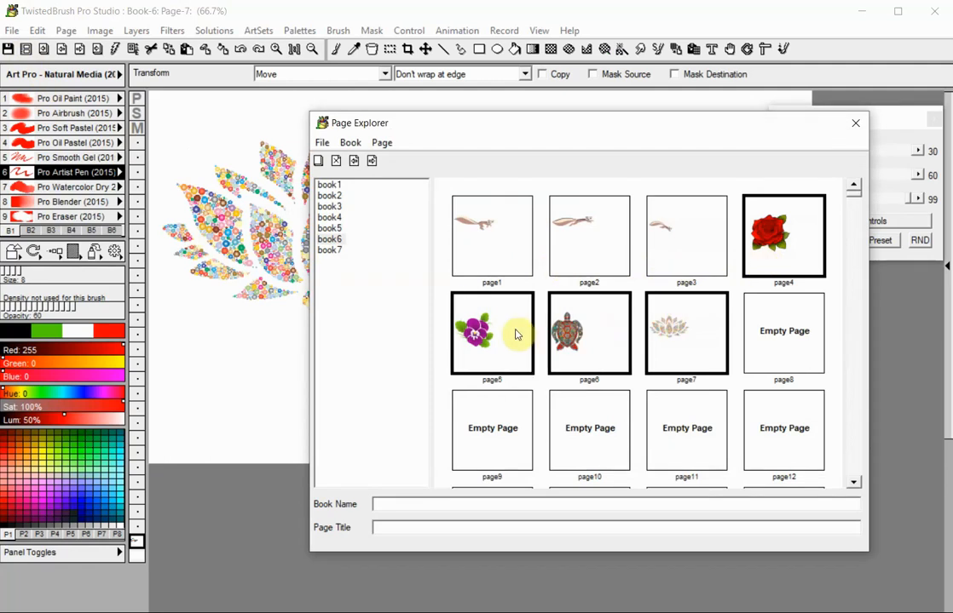
Start a PDF slideshow from the four selected pages via the Page Explorer's File menu.
left_click(322, 143)
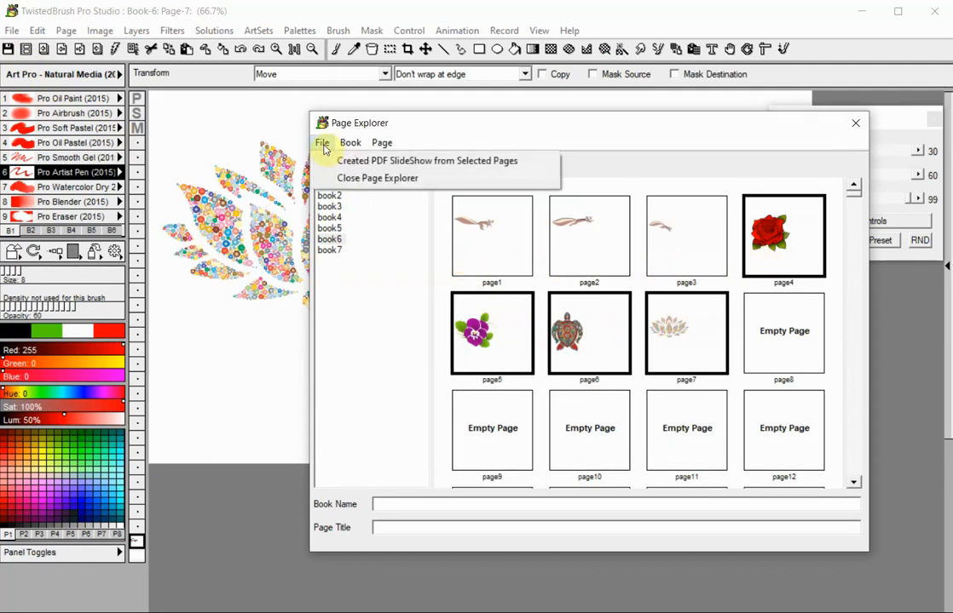
mouse_move(426, 161)
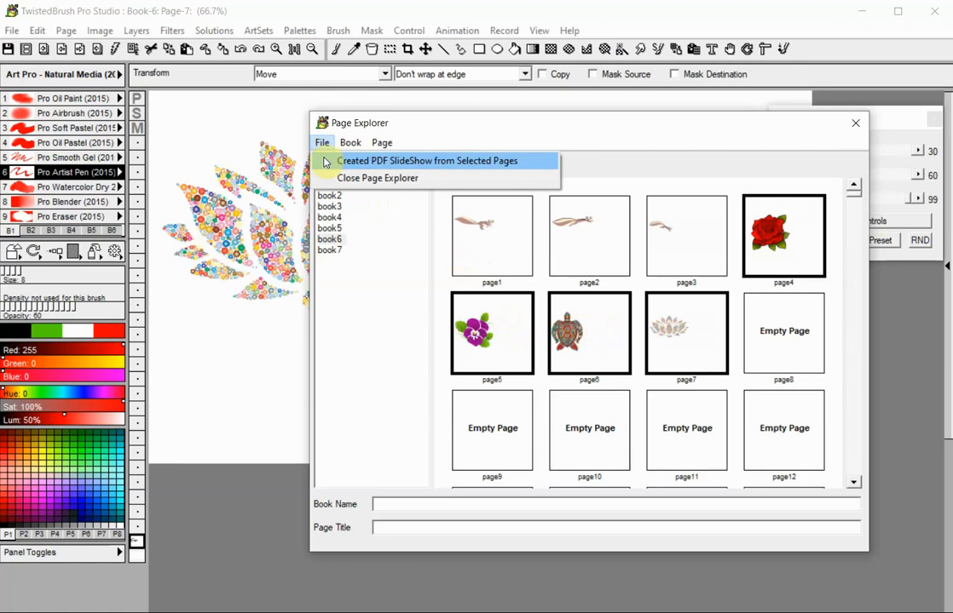
left_click(426, 160)
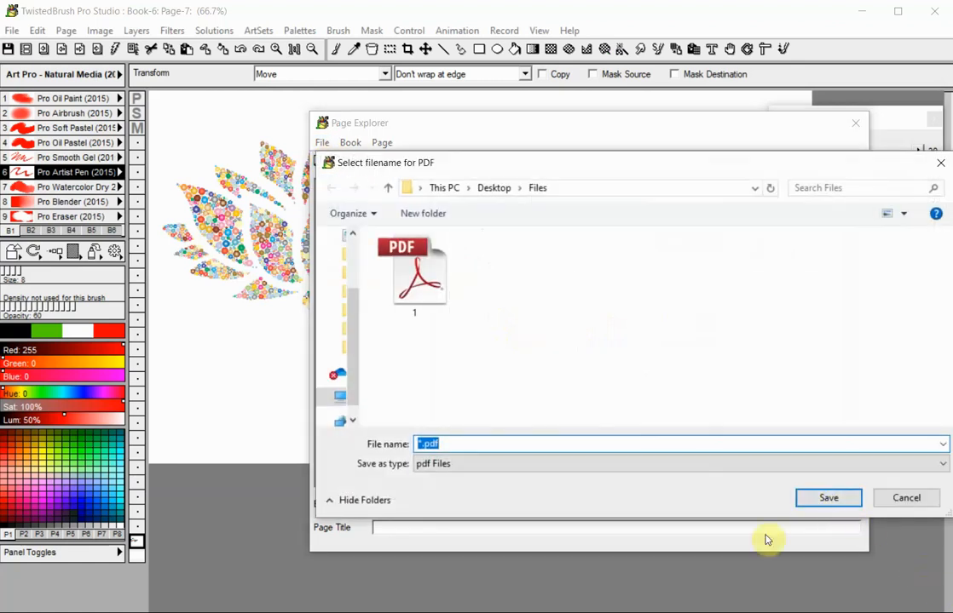
Save the PDF as 'slideshow' in the Desktop Files folder.
type("slide")
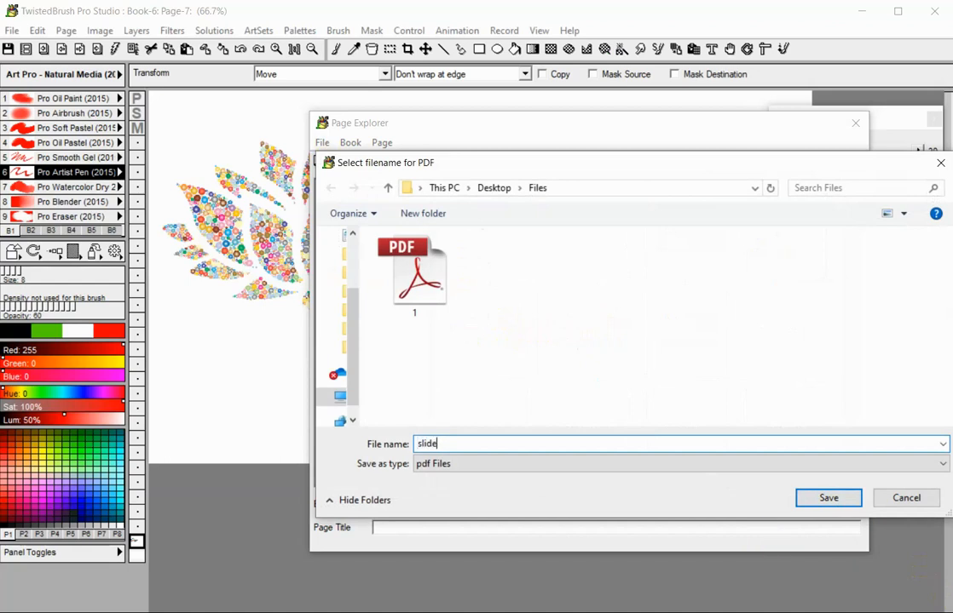
type("show")
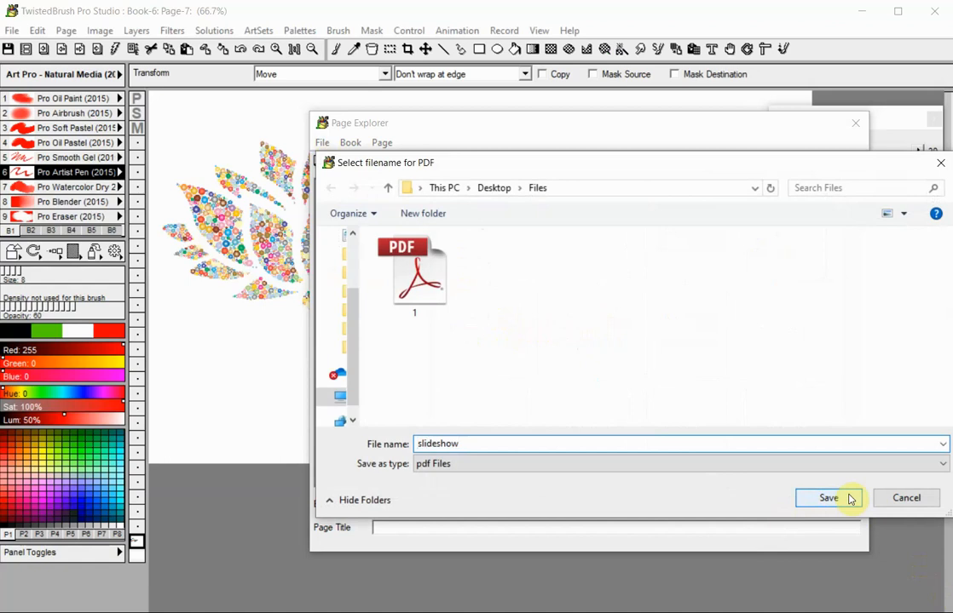
left_click(826, 498)
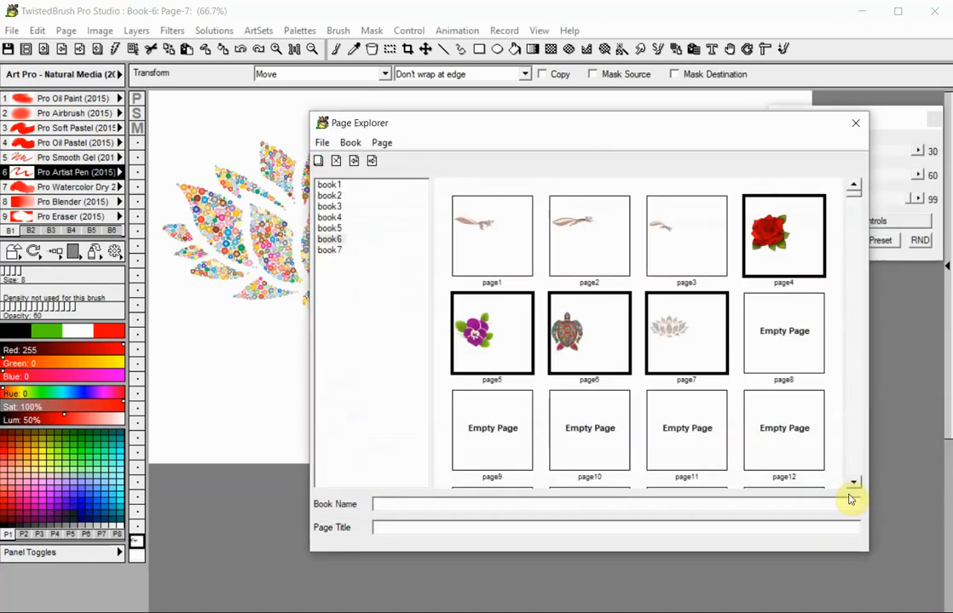